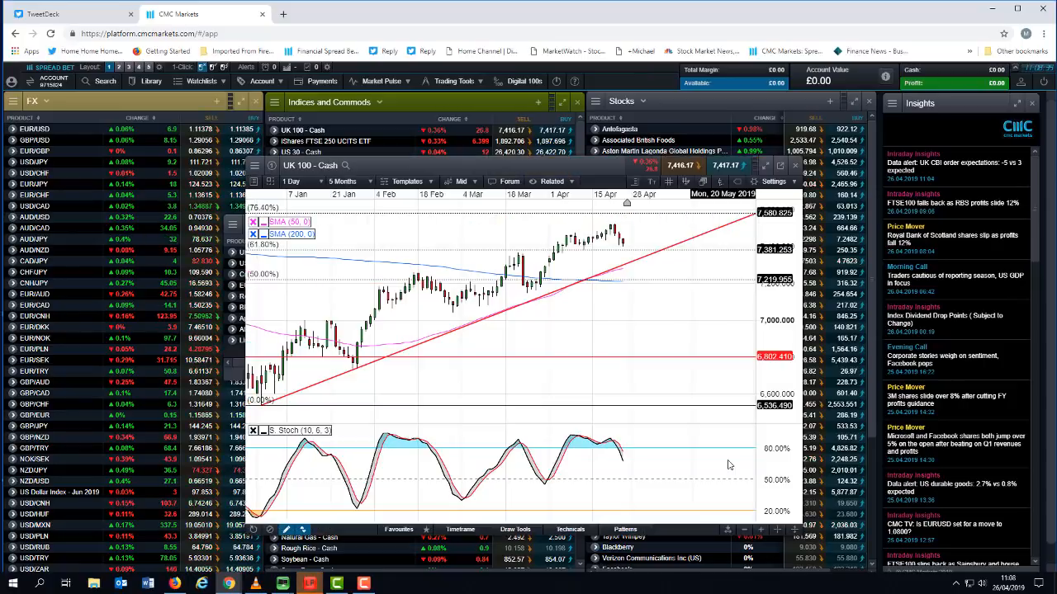
# - Close the UK 100 - Cash daily chart, leaving the This week watchlist visible
pyautogui.click(342, 181)
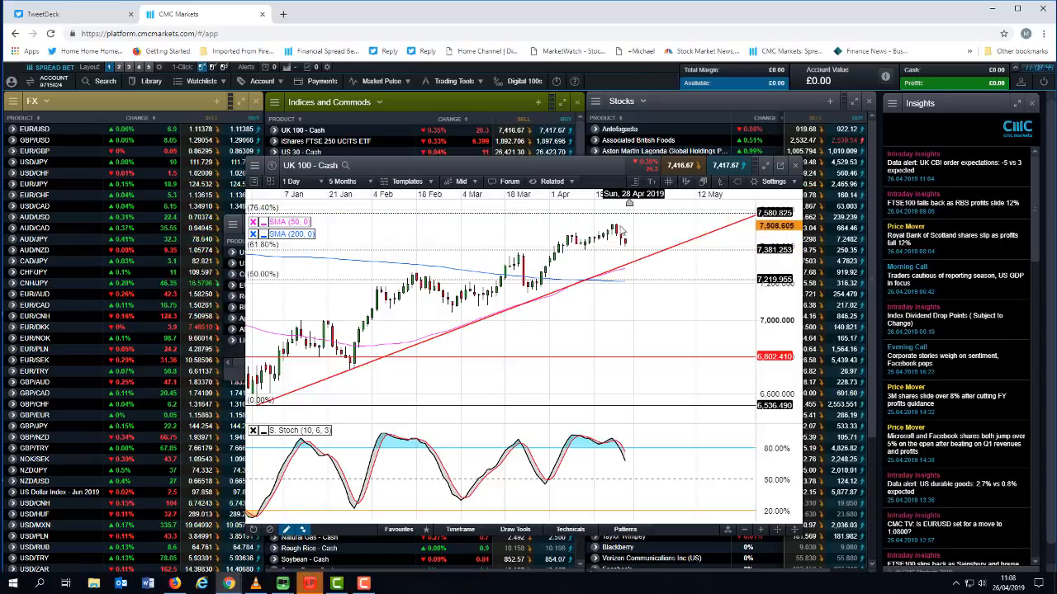
pyautogui.moveTo(620, 233)
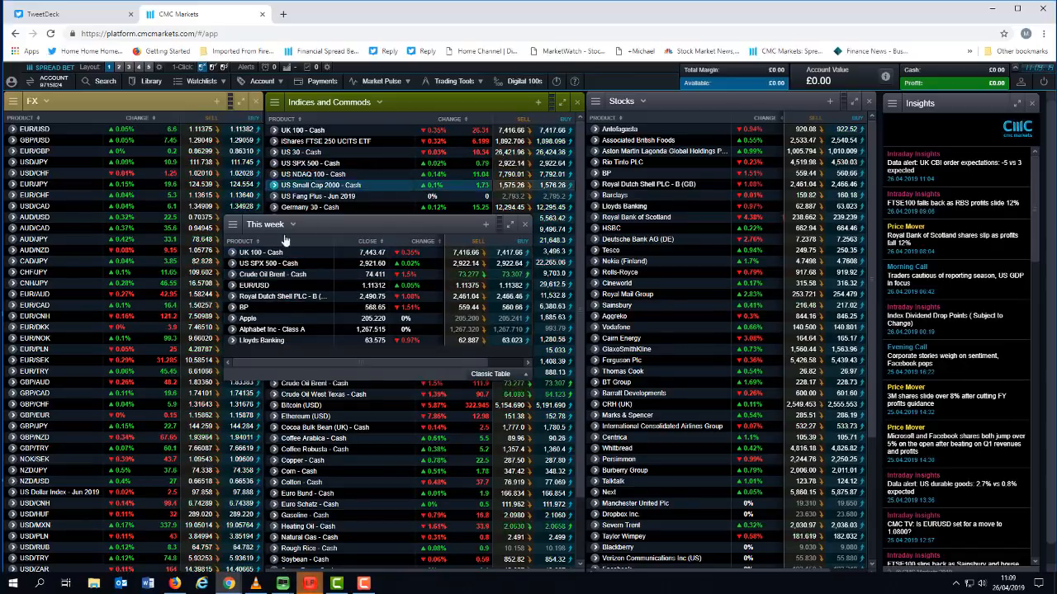
# - Review the US SPX 500 daily chart, then close it
pyautogui.click(270, 262)
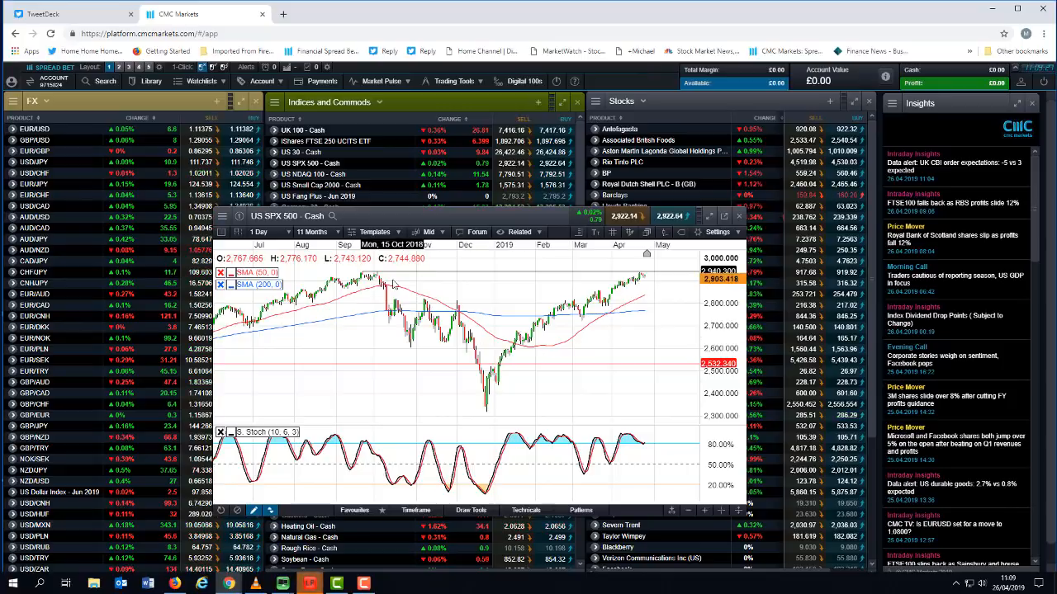
pyautogui.moveTo(425, 297)
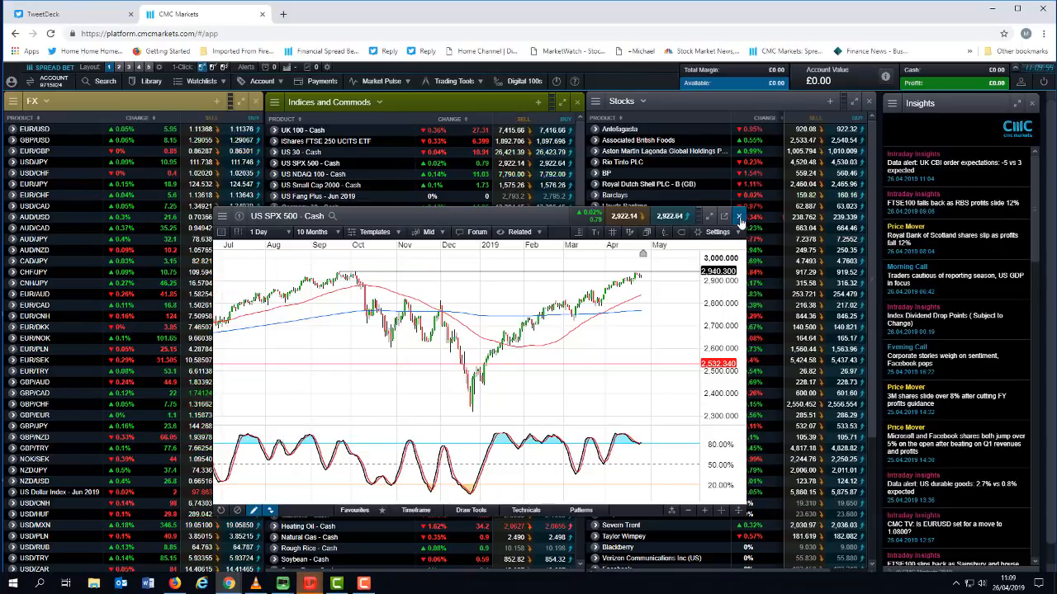
pyautogui.click(738, 216)
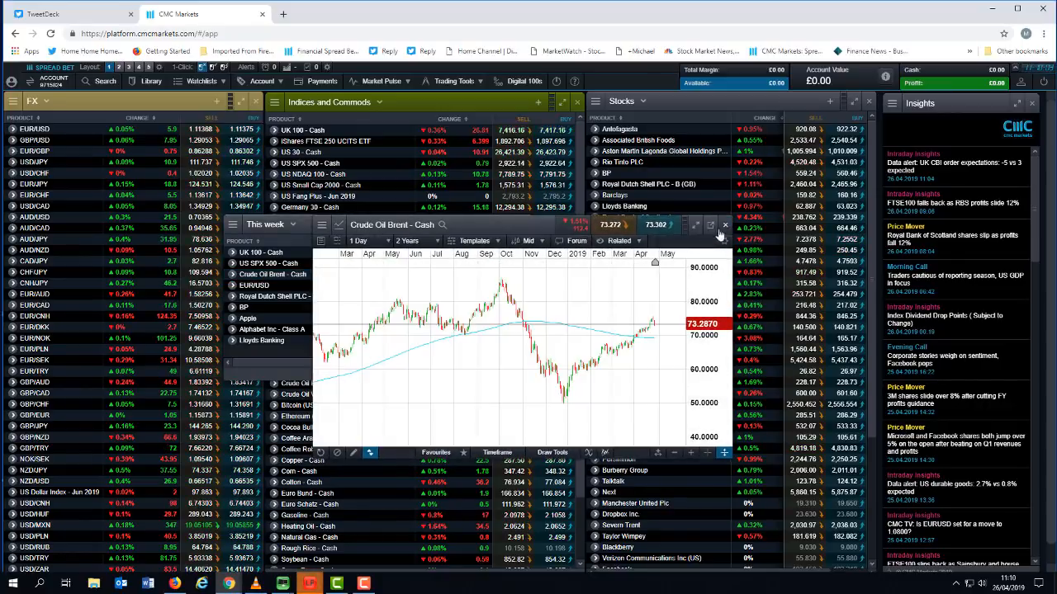
# - Enlarge and review the Crude Oil Brent chart, then start a new chart window
pyautogui.click(338, 225)
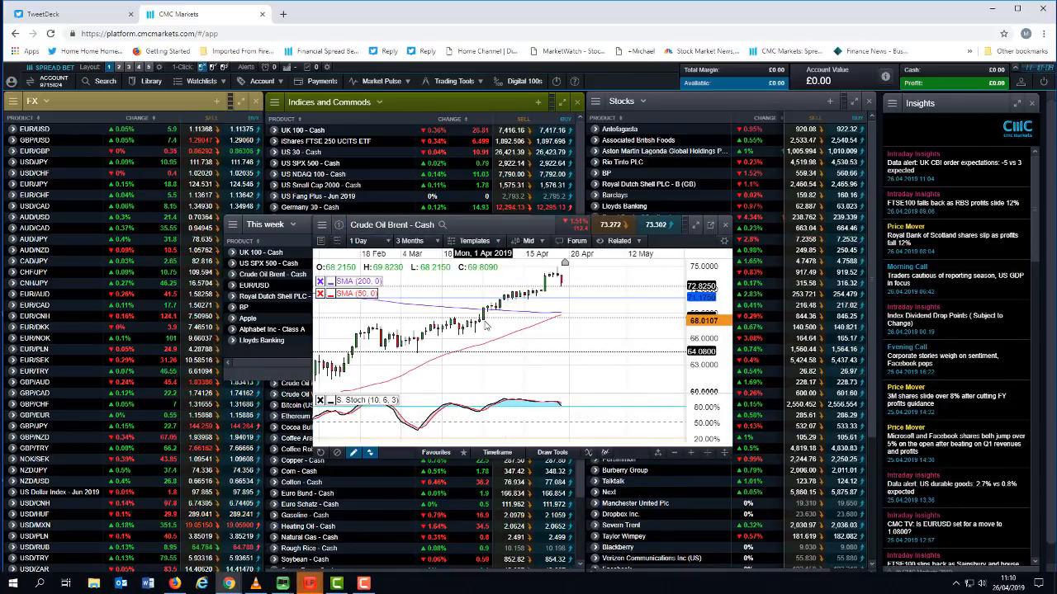
pyautogui.click(410, 240)
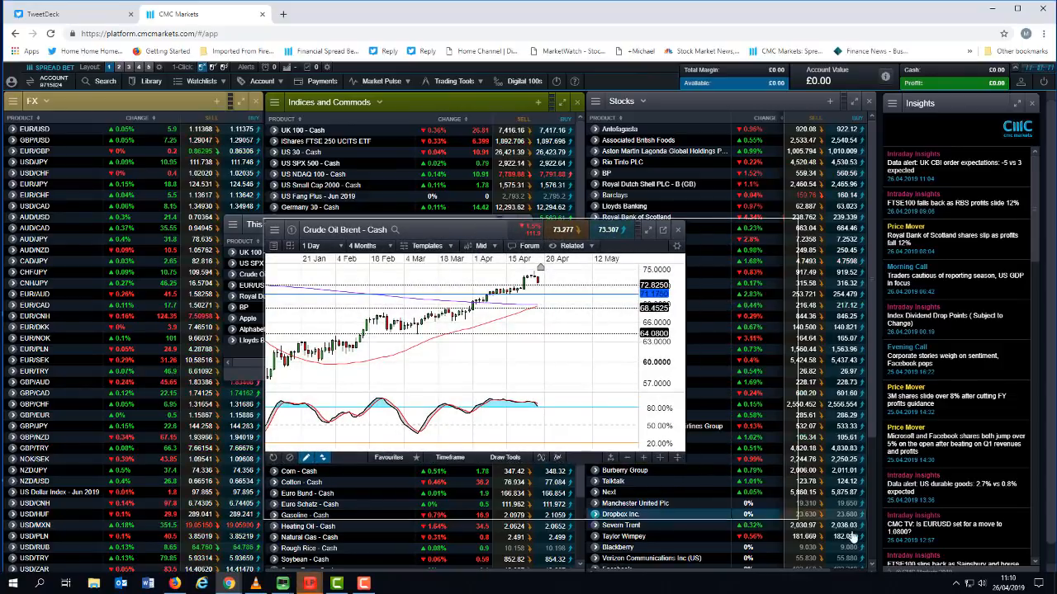
pyautogui.click(367, 245)
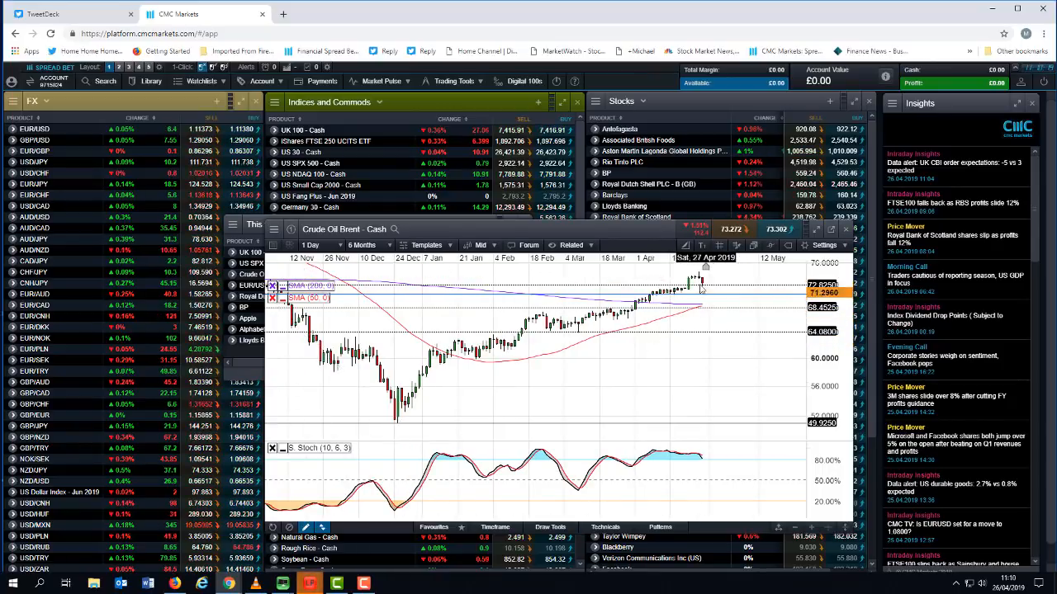
pyautogui.click(362, 245)
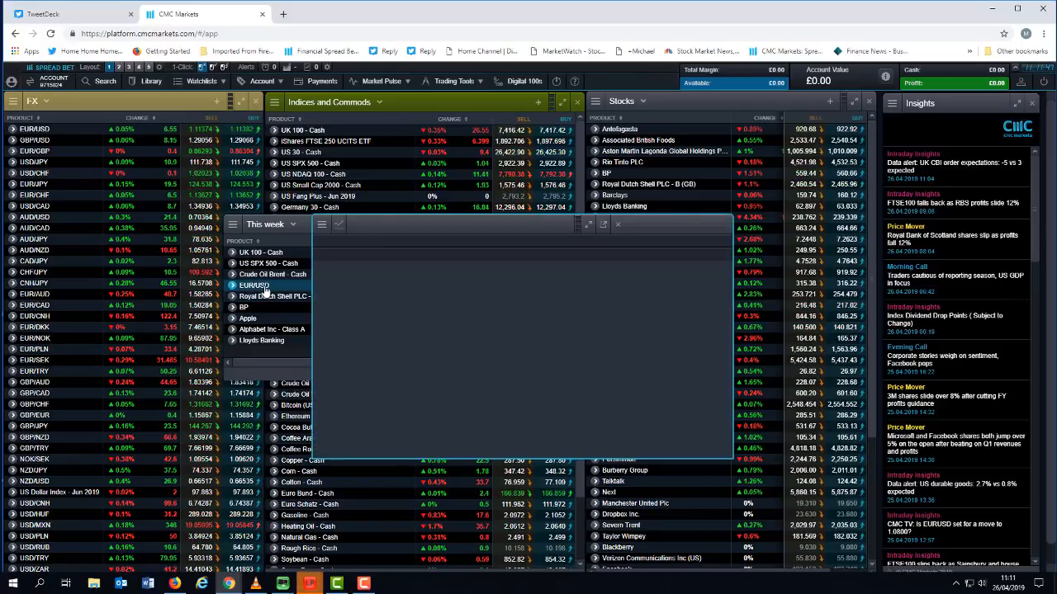
# - Chart EUR/USD from the This week watchlist
pyautogui.click(253, 285)
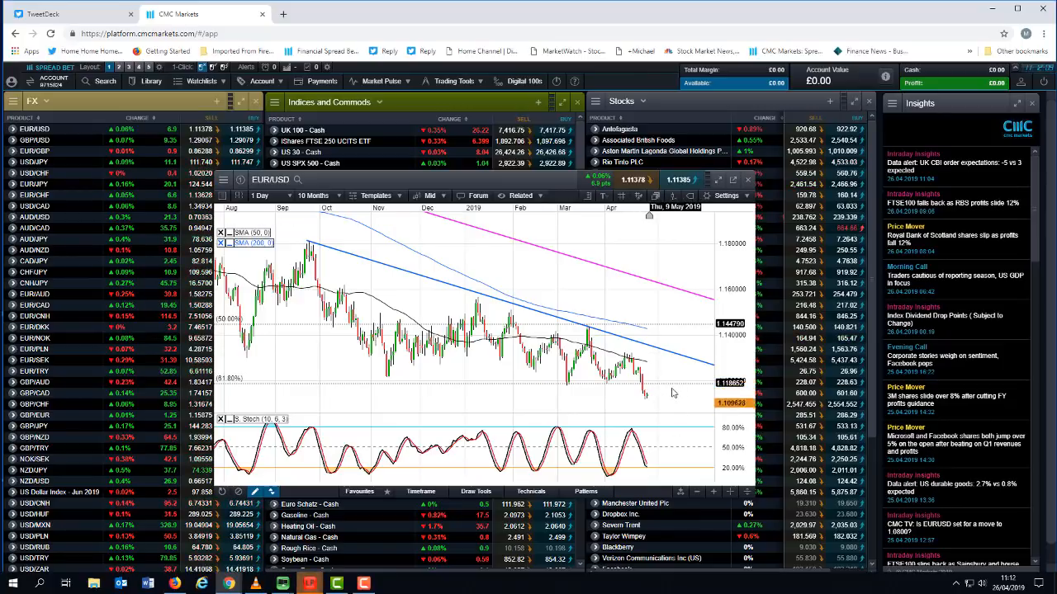
pyautogui.moveTo(652, 365)
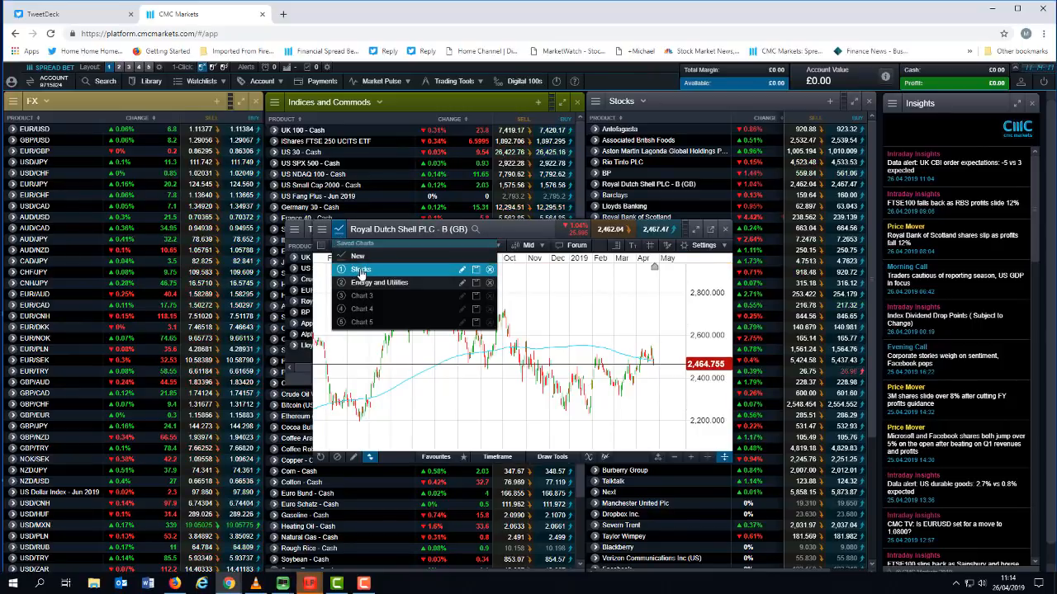
# - Apply the Stocks saved layout to Royal Dutch Shell and set a 2 Years timeframe
pyautogui.click(360, 270)
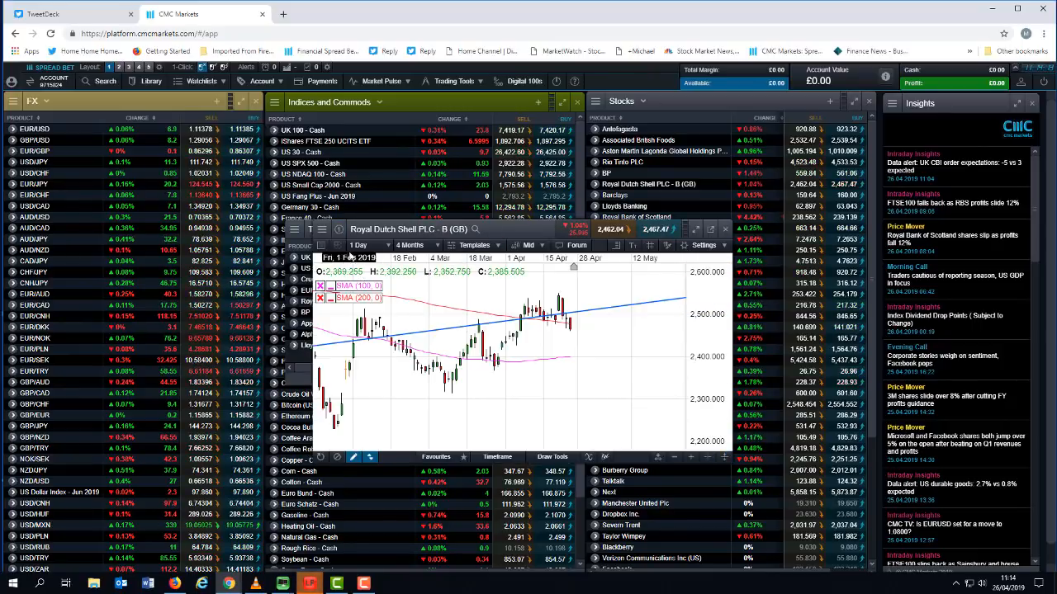
pyautogui.click(359, 245)
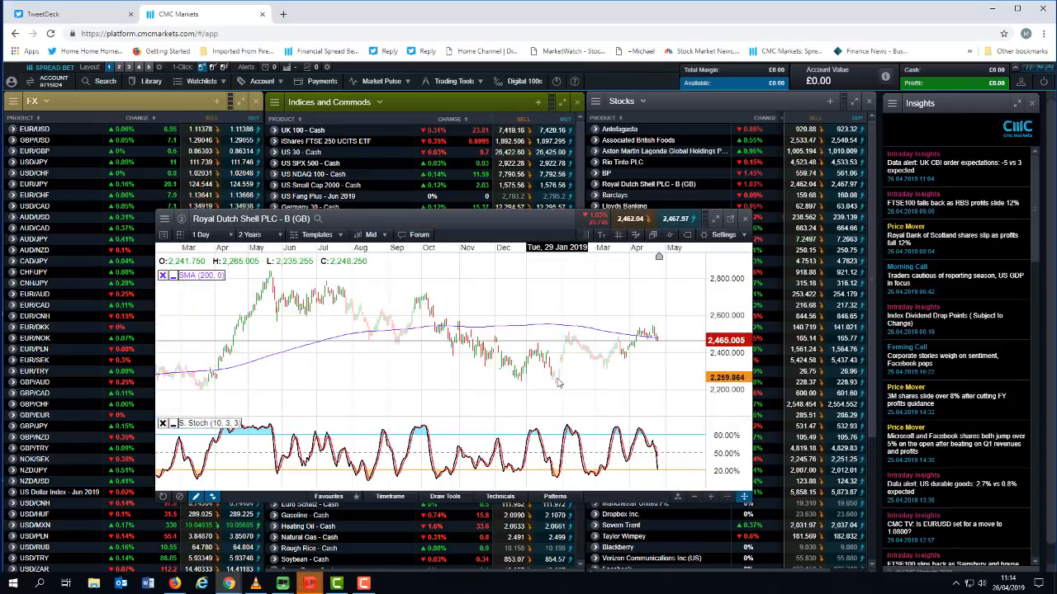
pyautogui.moveTo(572, 378)
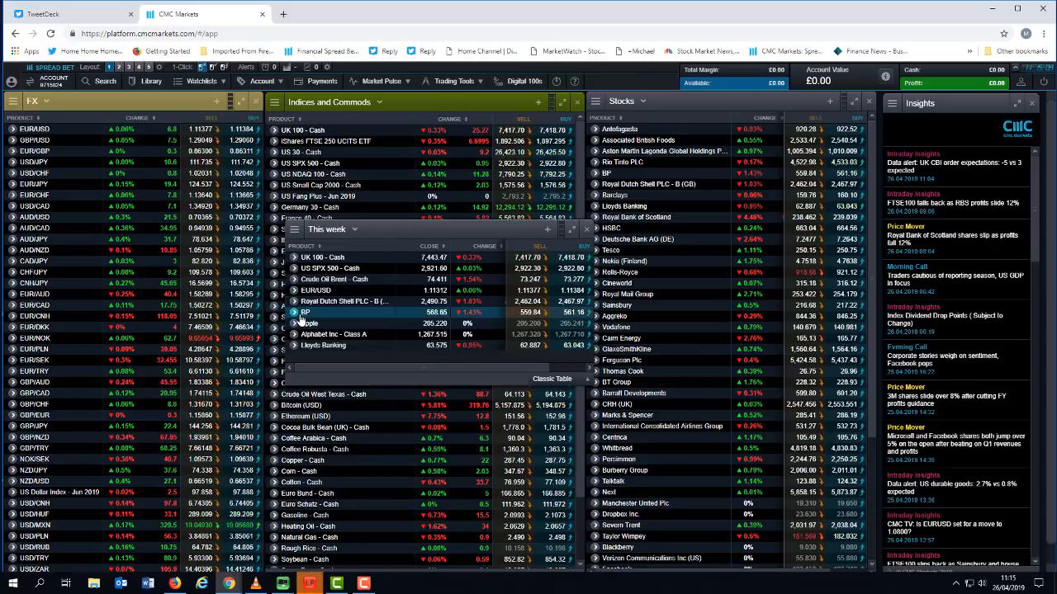
pyautogui.rightClick(306, 312)
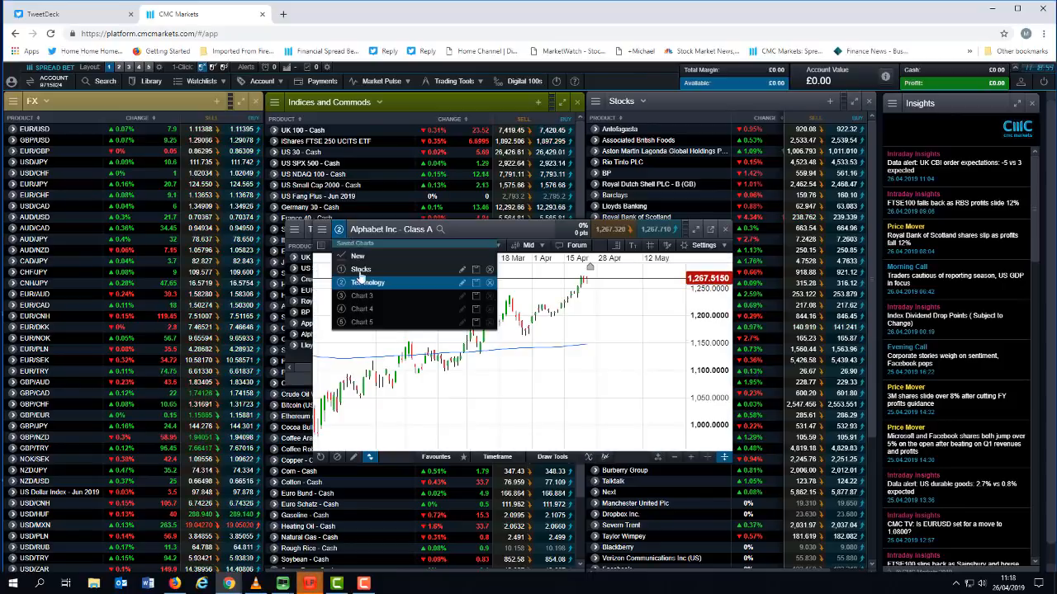
# - Load the Technology saved chart for Alphabet: 1 Day candles, 2 Years, SMA 200
pyautogui.click(368, 282)
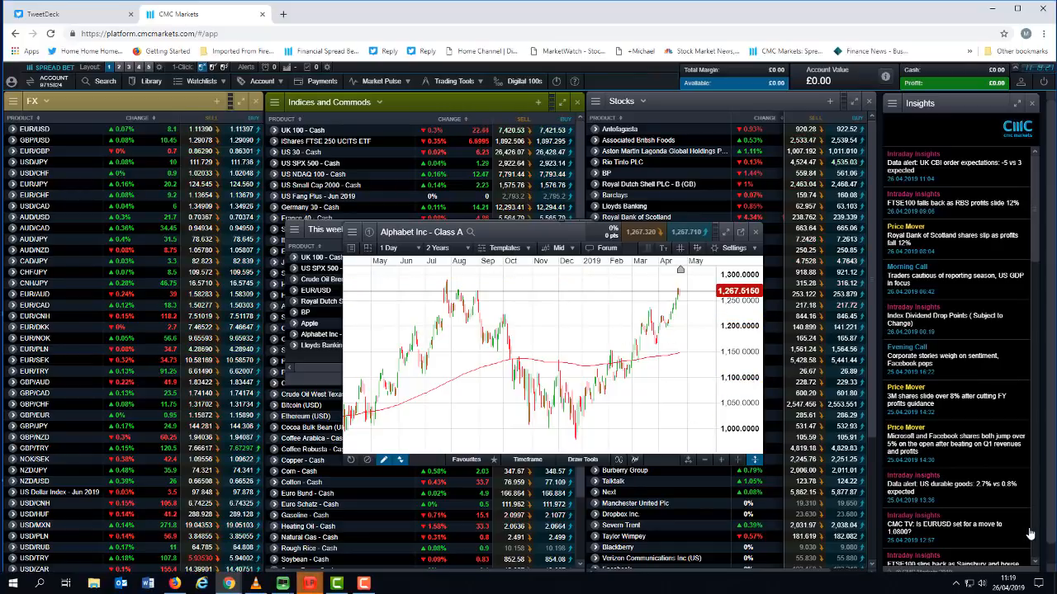
pyautogui.moveTo(660, 373)
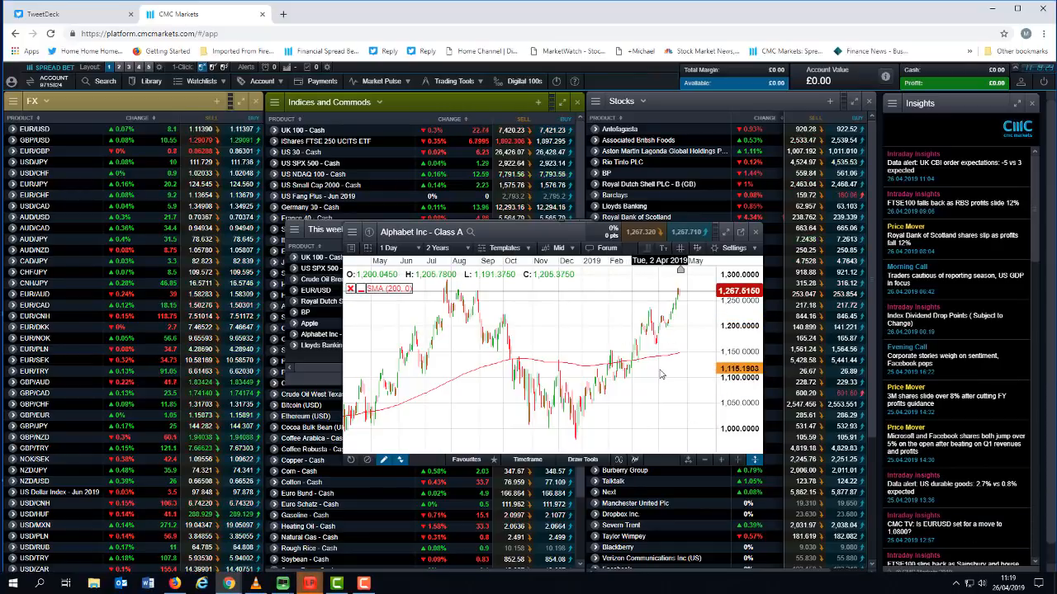